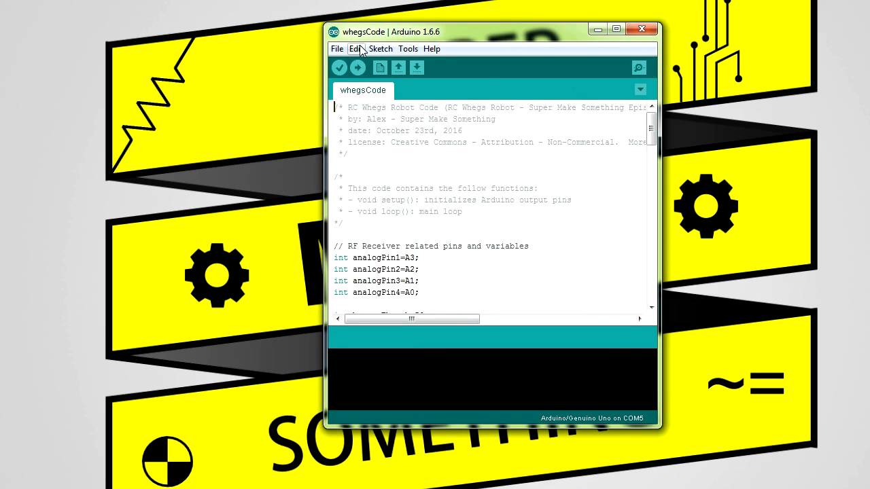
# Finish the wheel sketch by closing the 20° wedge with a centerpoint arc
pyautogui.scroll(-3)
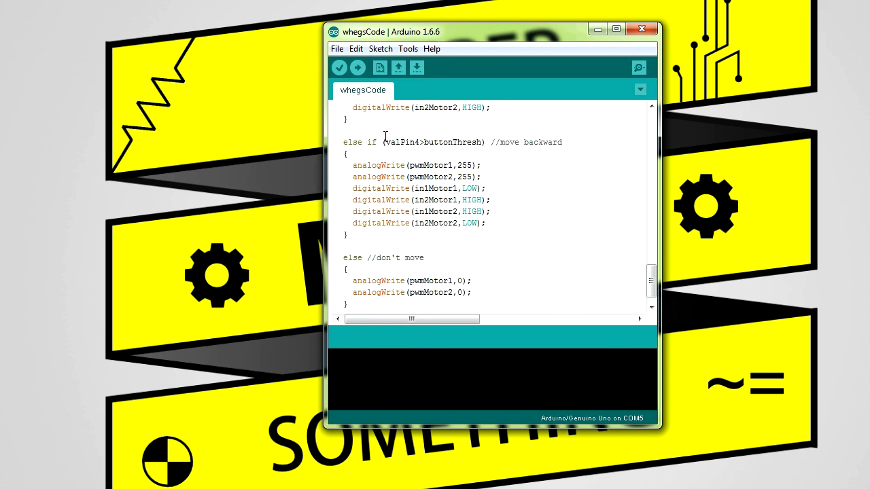
pyautogui.click(358, 67)
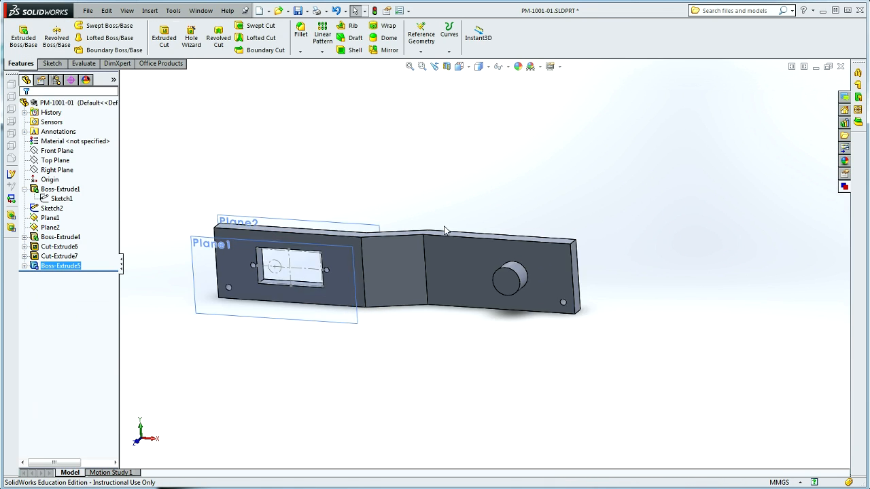
pyautogui.click(20, 34)
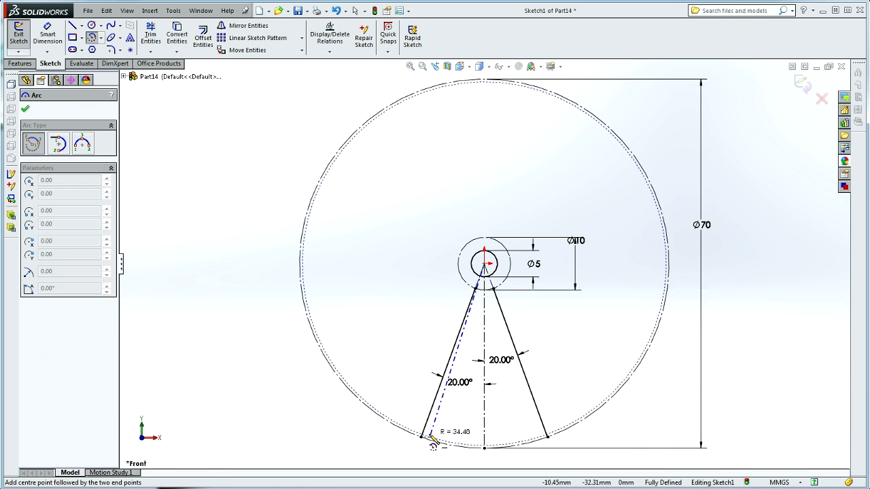
pyautogui.click(111, 50)
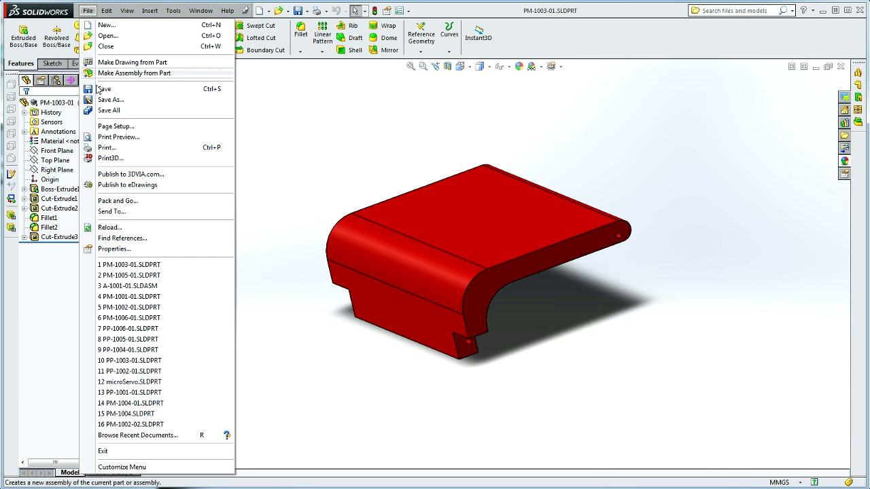
# Save PM-1003-01 as an STL file in the project's STL folder
pyautogui.click(110, 100)
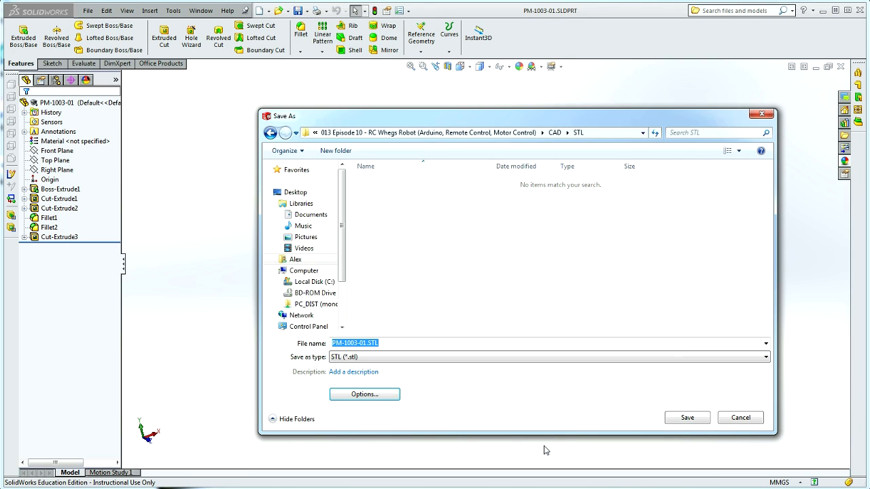
pyautogui.click(688, 418)
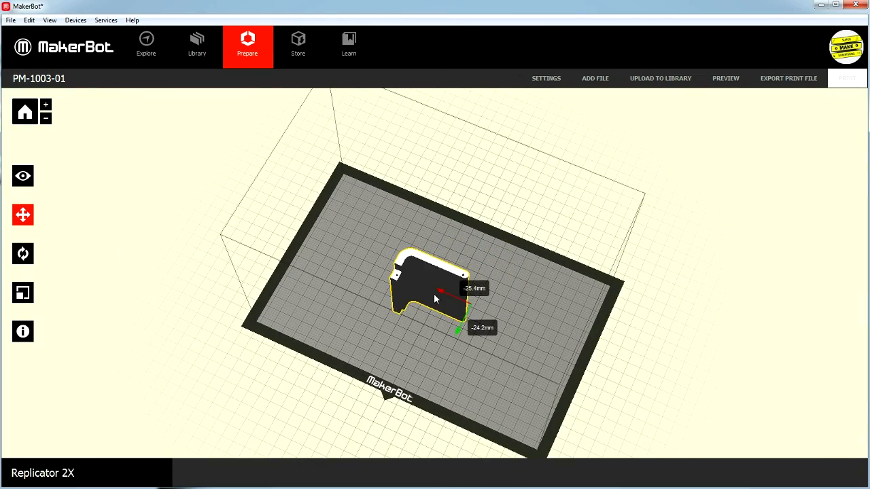
# Slice PM-1003-01 (about 23.06 g, 2h 52m) and scrub the preview down to layer 1
pyautogui.click(726, 79)
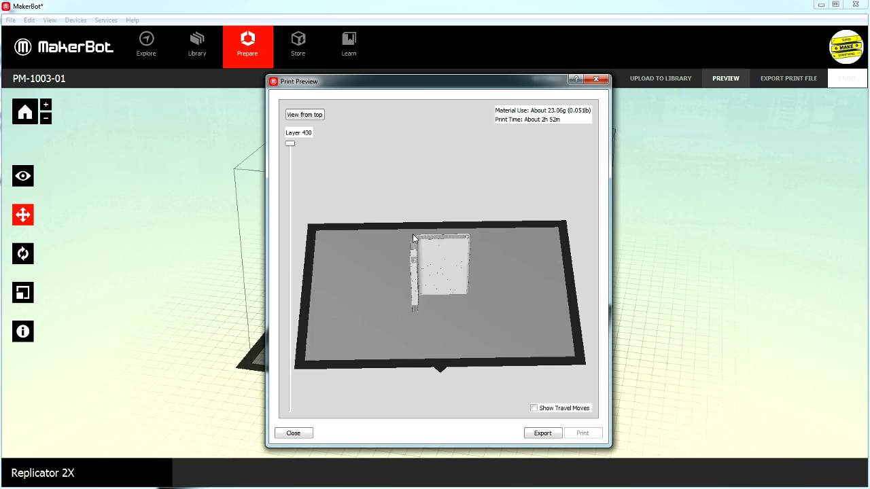
pyautogui.moveTo(290, 143); pyautogui.dragTo(289, 408)
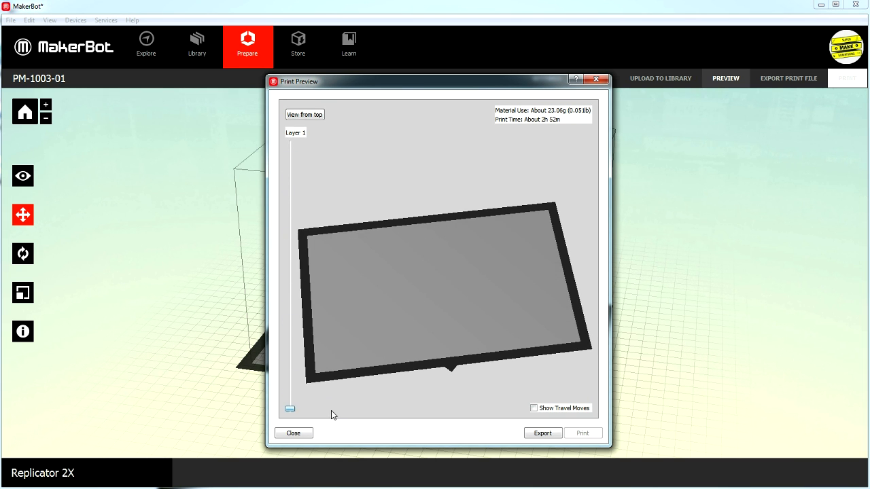